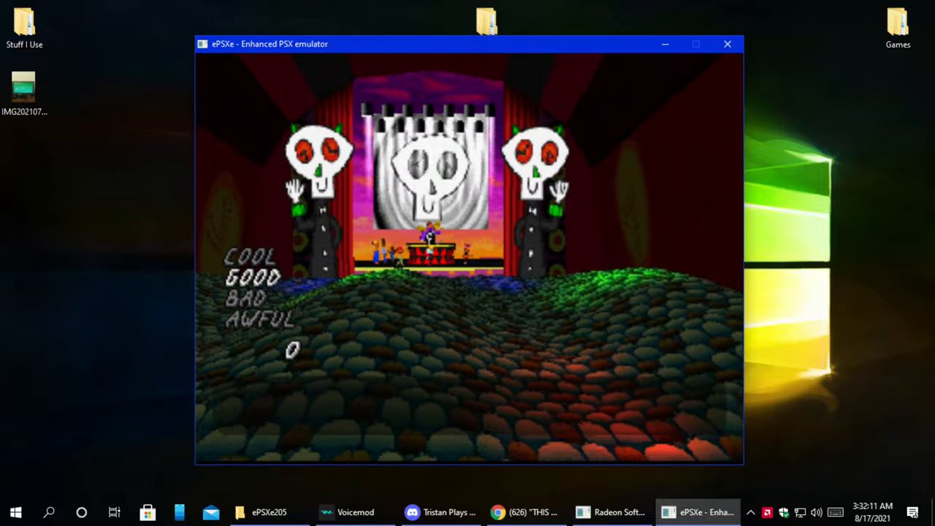
Step: Drag the running ePSXe game window up and left, then further left on the desktop
left_click_drag(468, 43, 326, 36)
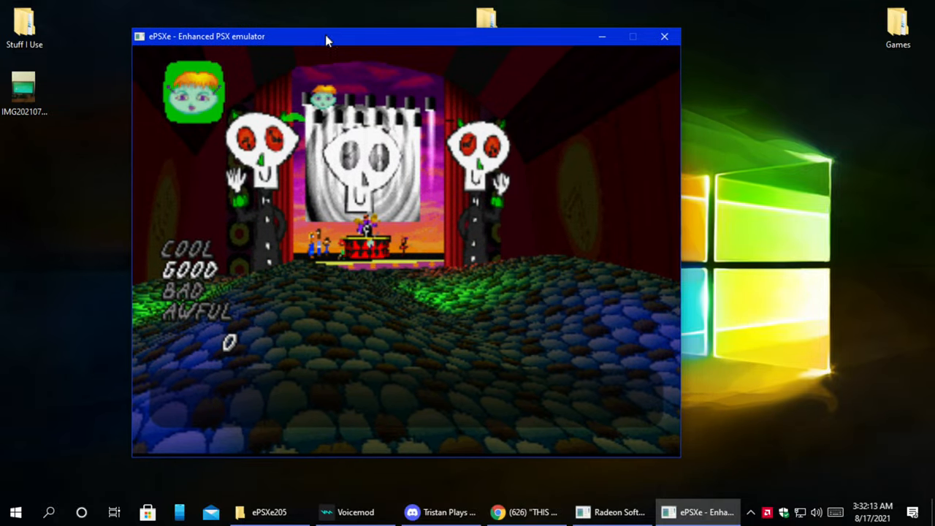
left_click_drag(326, 36, 280, 52)
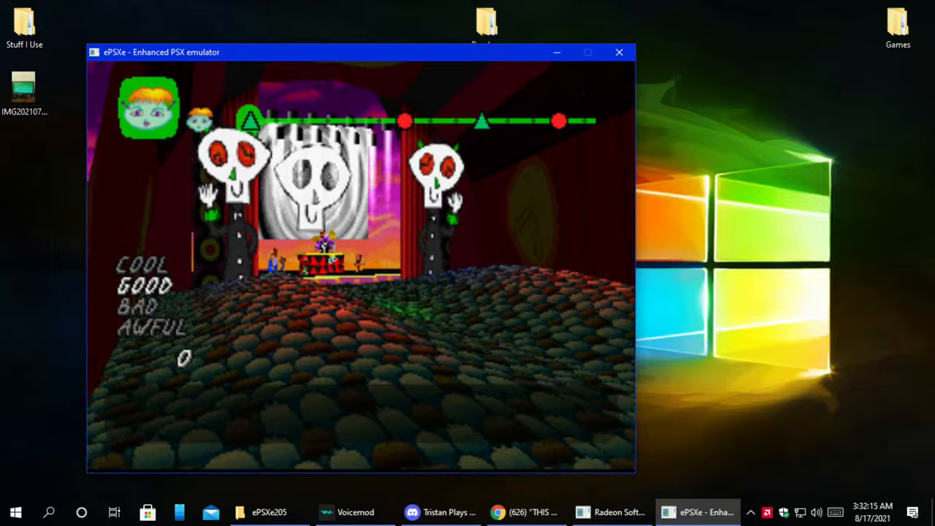